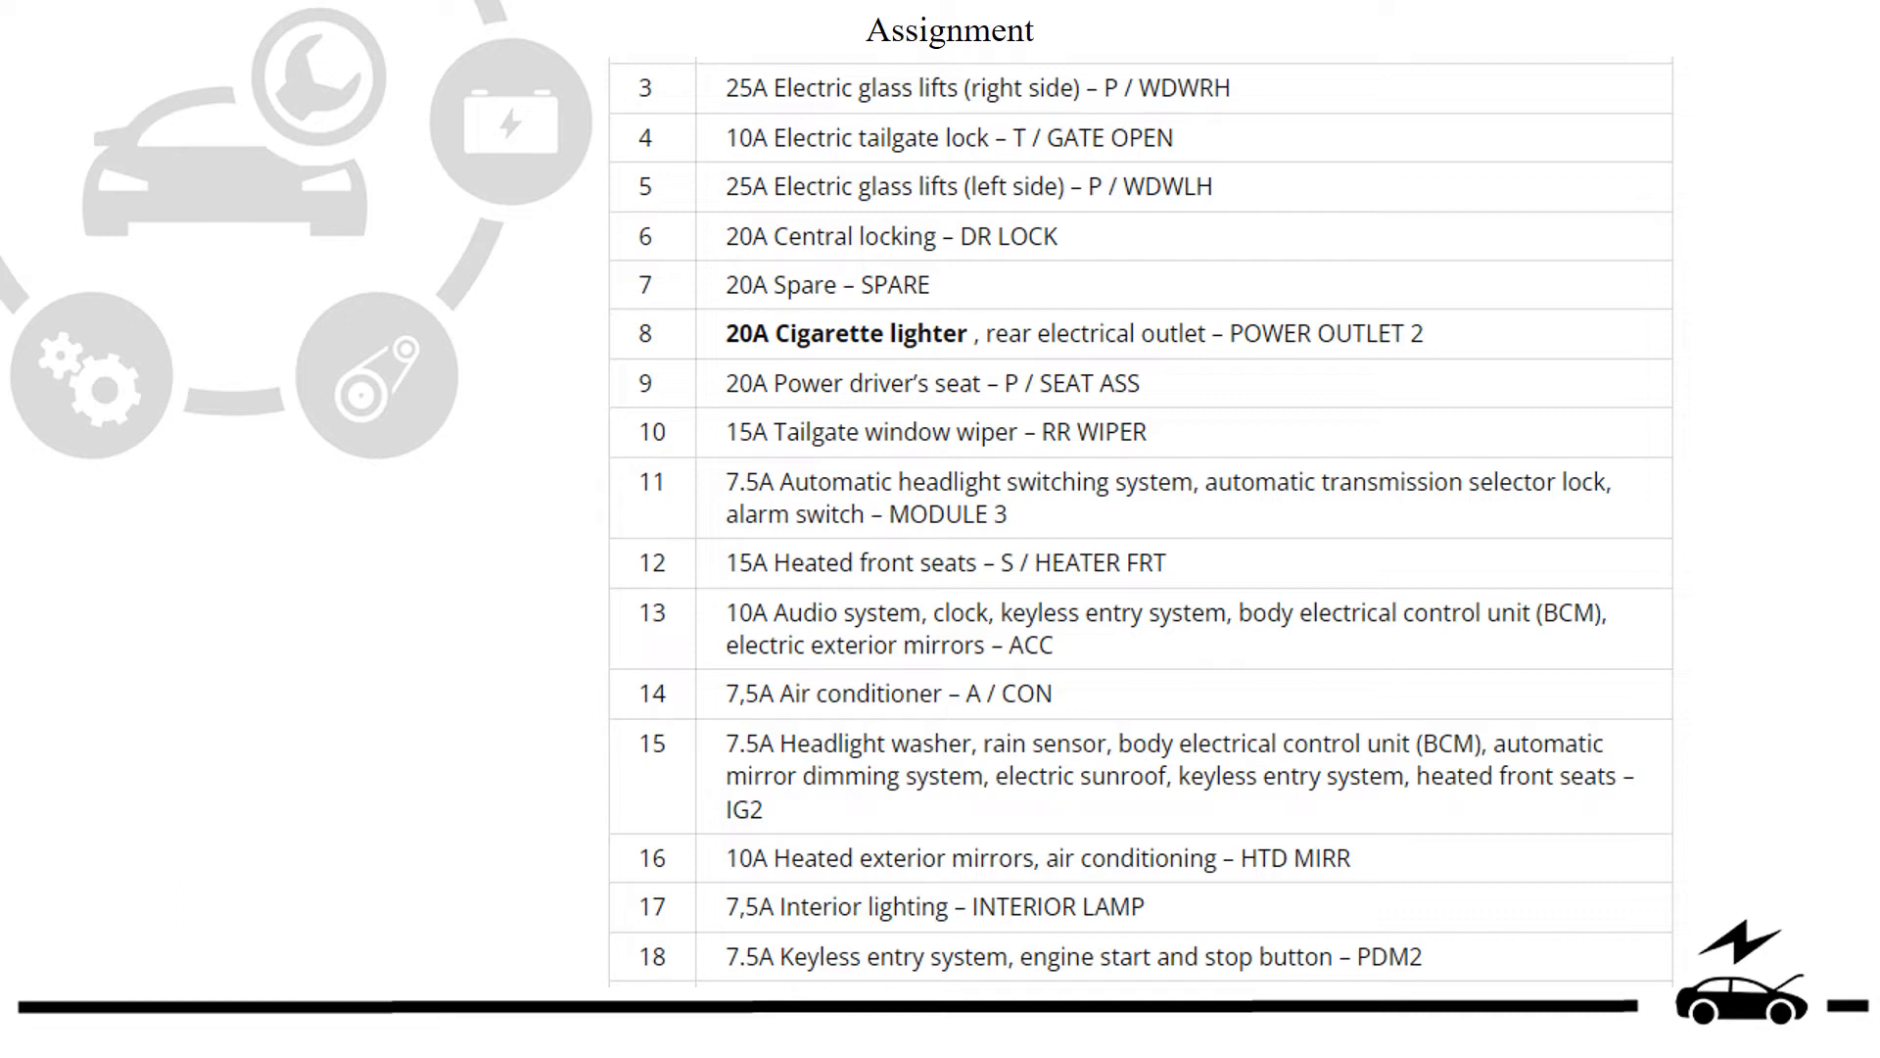
scroll(down, 3)
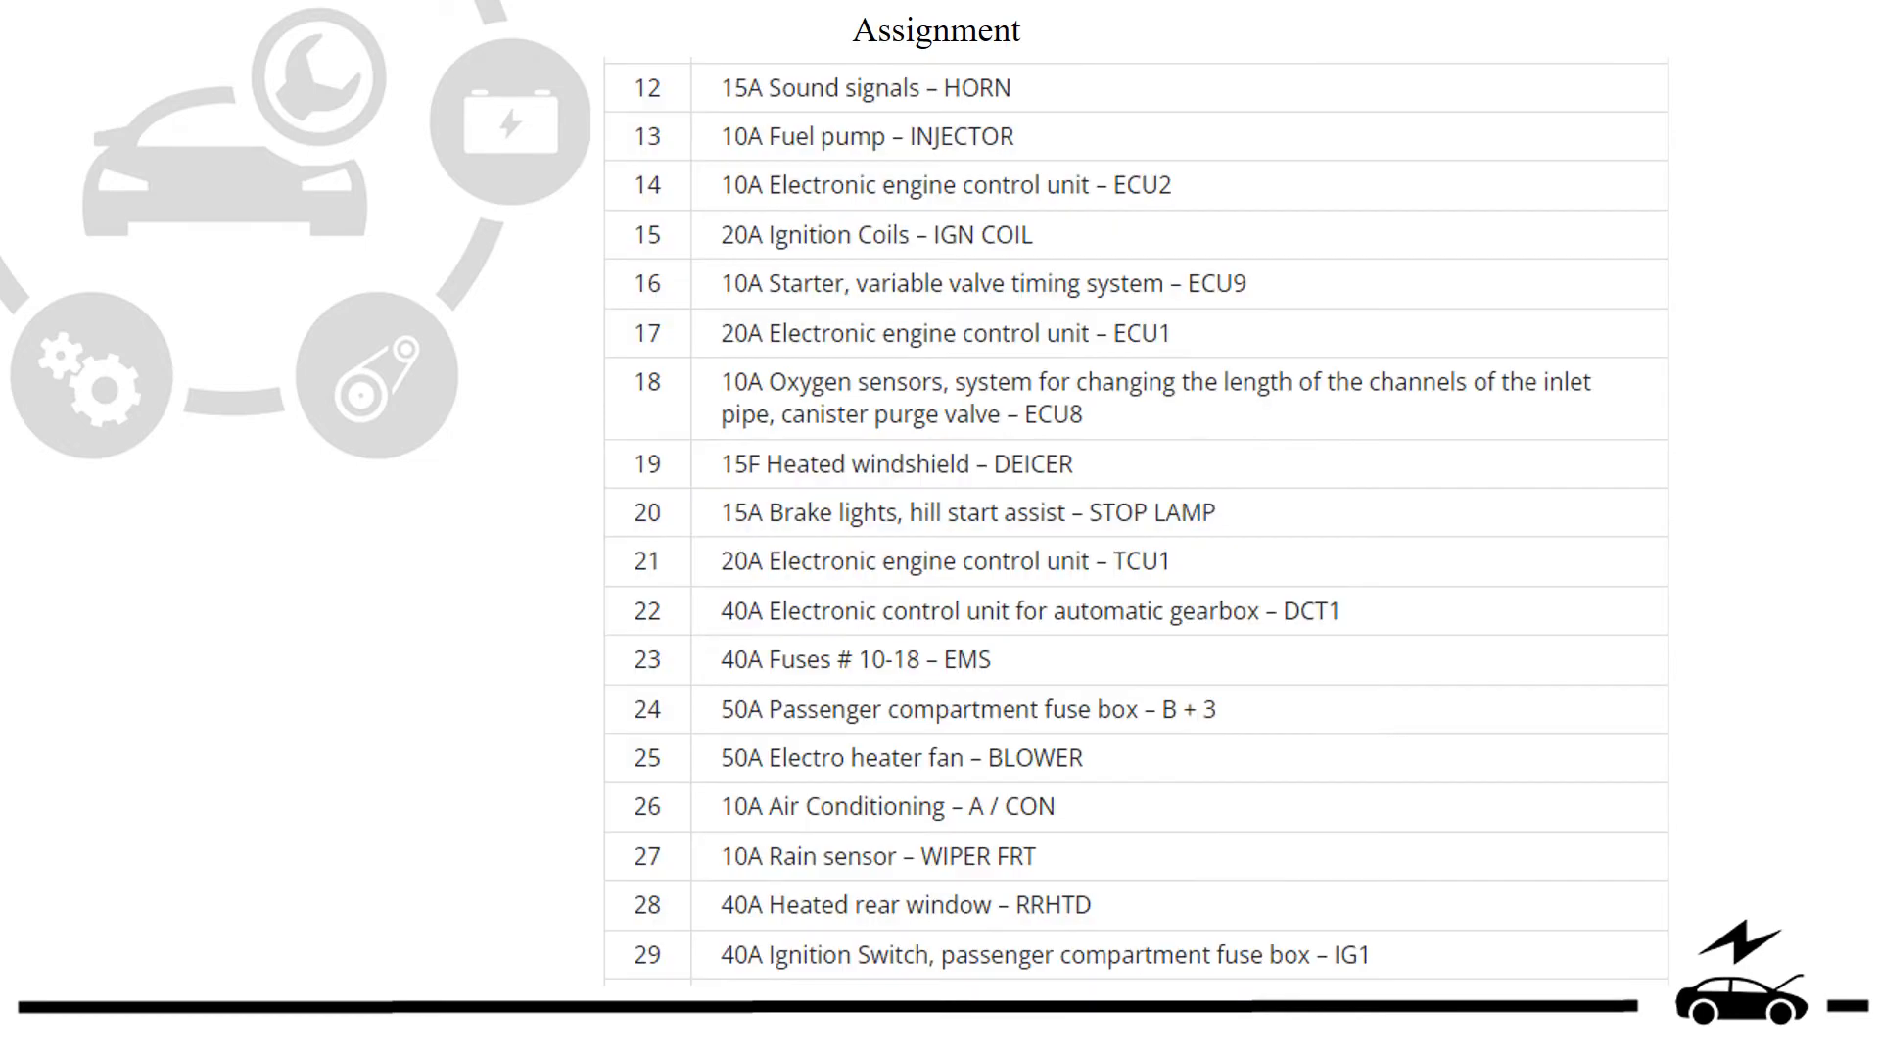